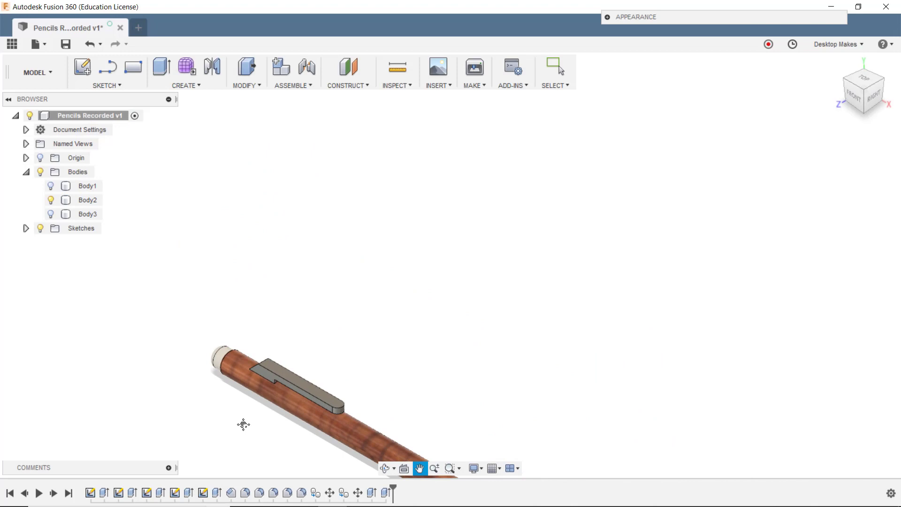
- Sketch a large and a small circle in the rectangle, and constrain the slanted line vertical
drag(243, 425, 653, 421)
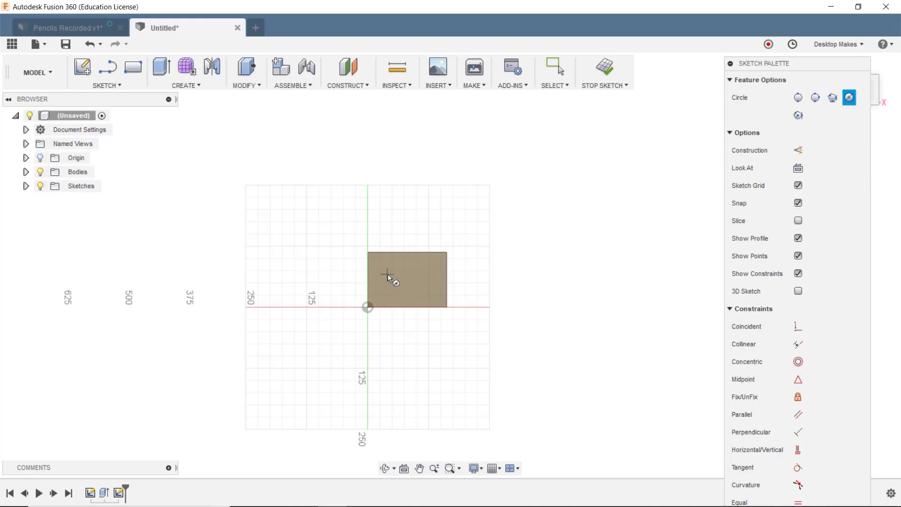
click(386, 273)
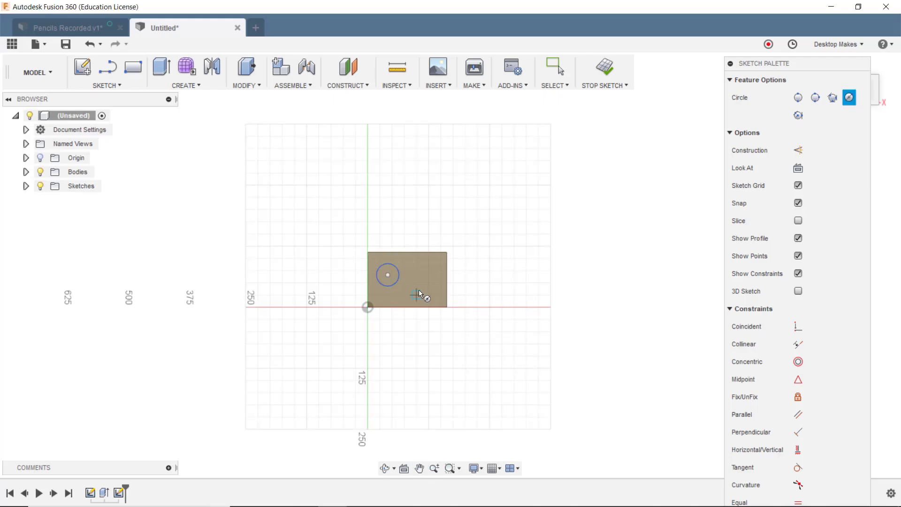
click(428, 295)
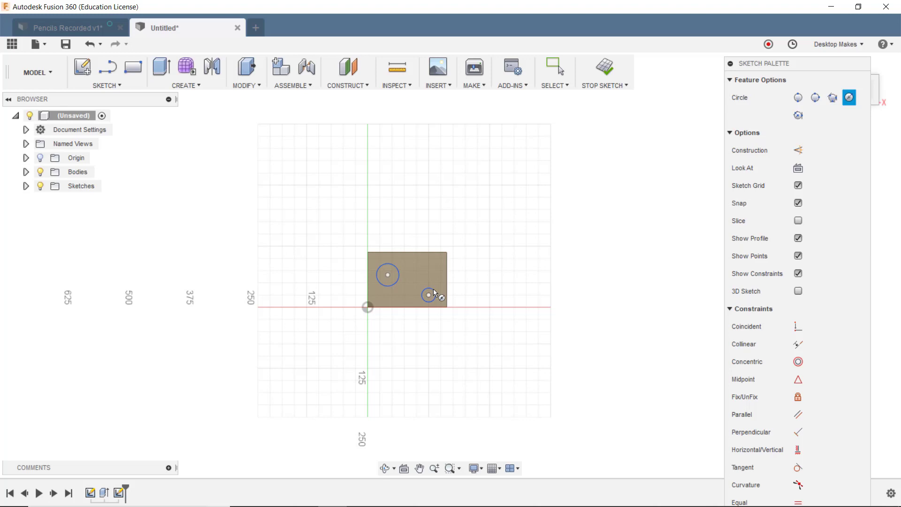
click(107, 67)
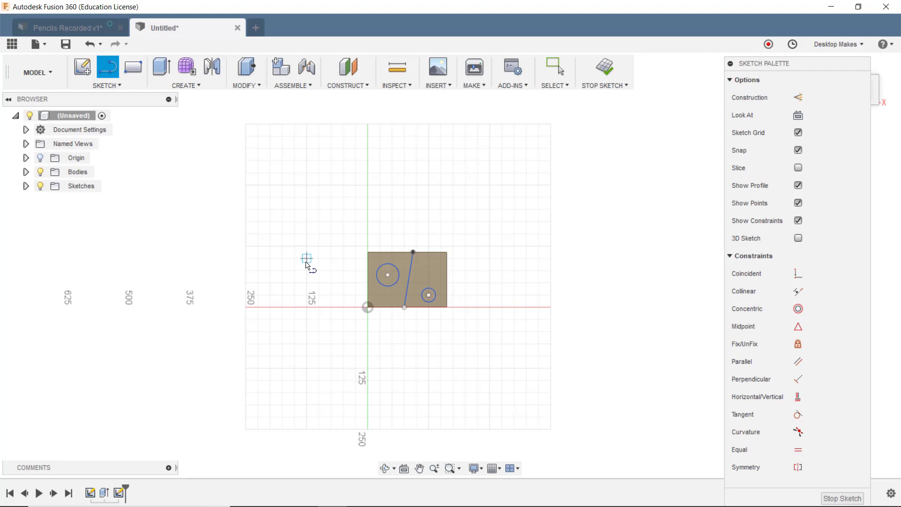
scroll(up, 3)
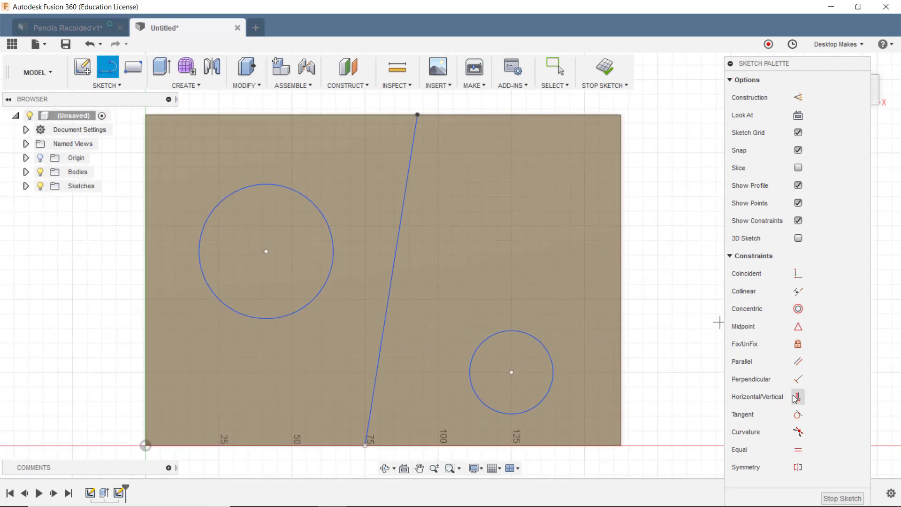
click(797, 396)
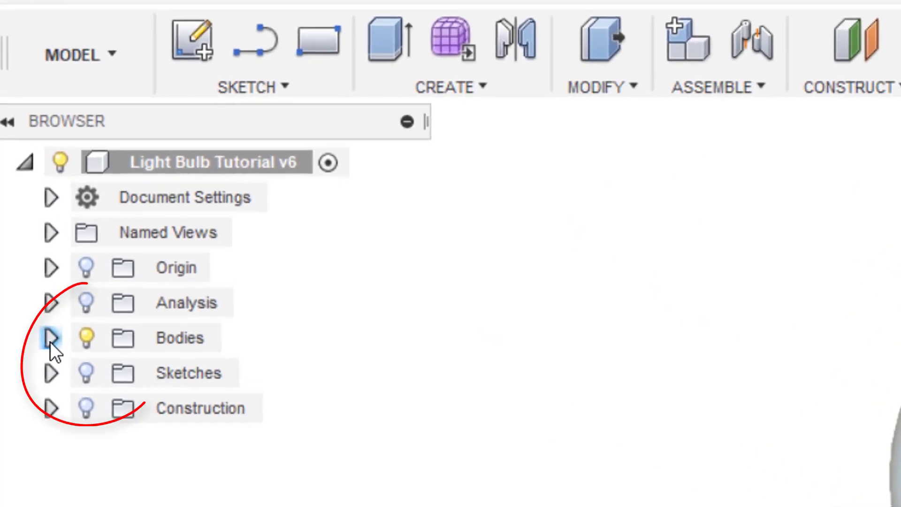
- Expand Bodies, hide the Bulb body and show the Base body again
click(52, 338)
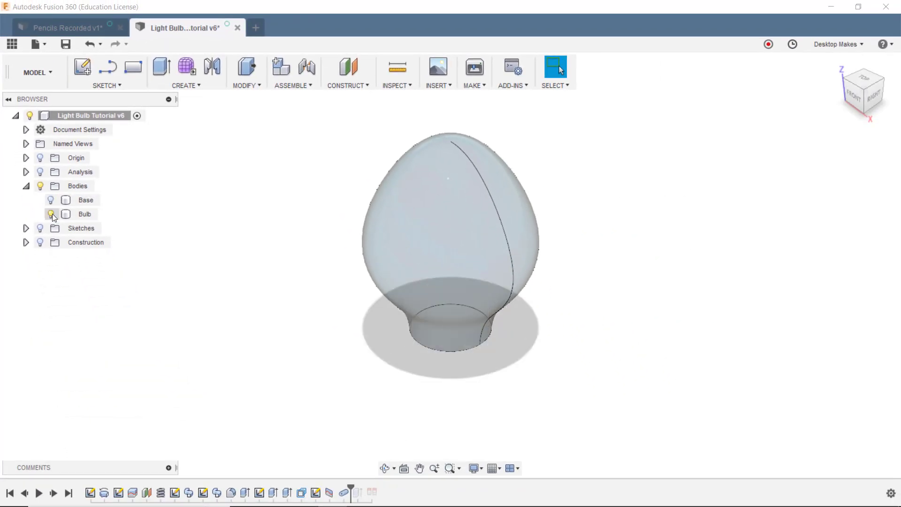
click(50, 214)
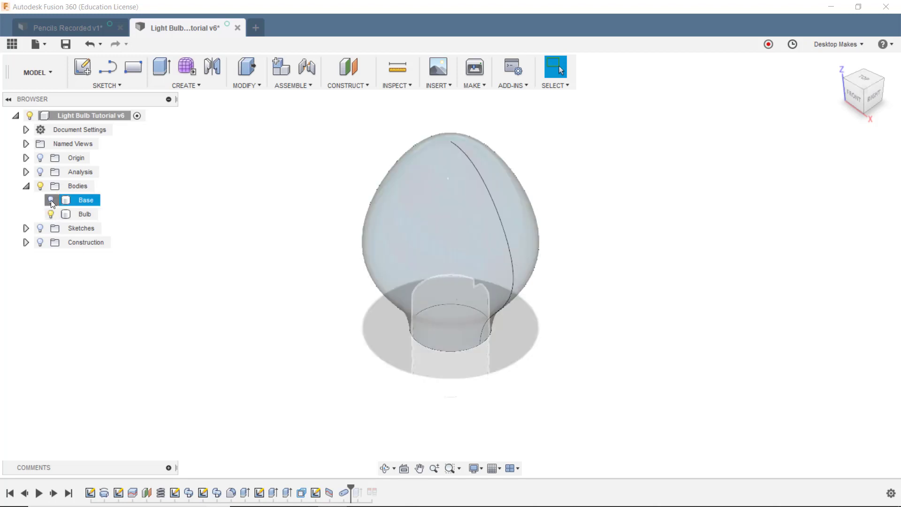
click(52, 199)
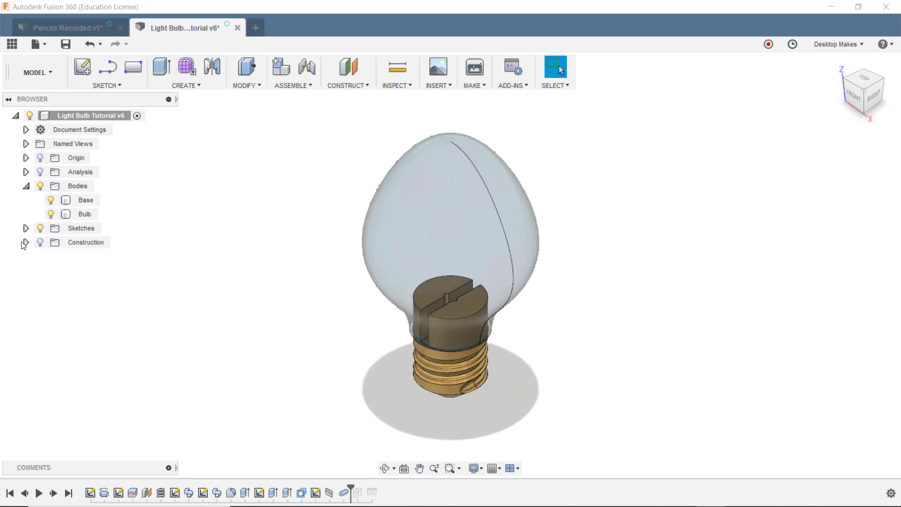
- Expand Sketches, hide Sketch1, then undo the visibility changes to restore the bulb
click(26, 228)
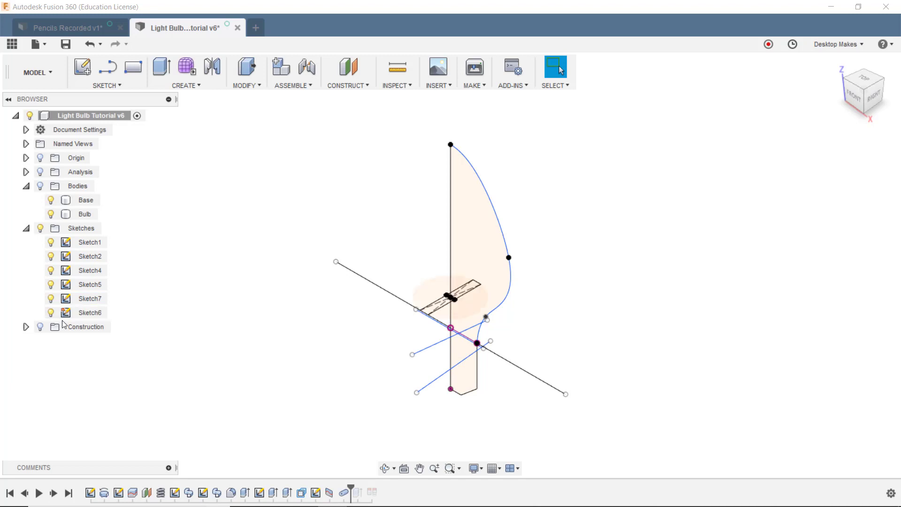
click(90, 270)
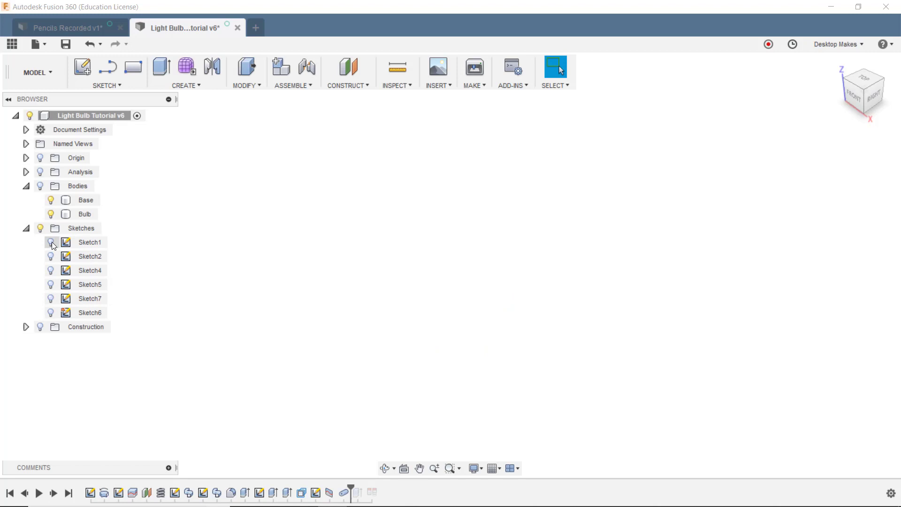
click(40, 186)
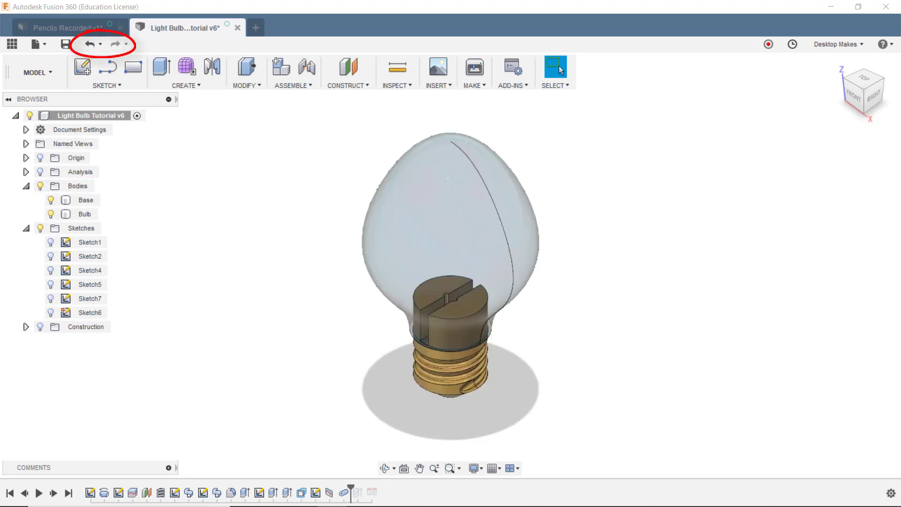
click(90, 43)
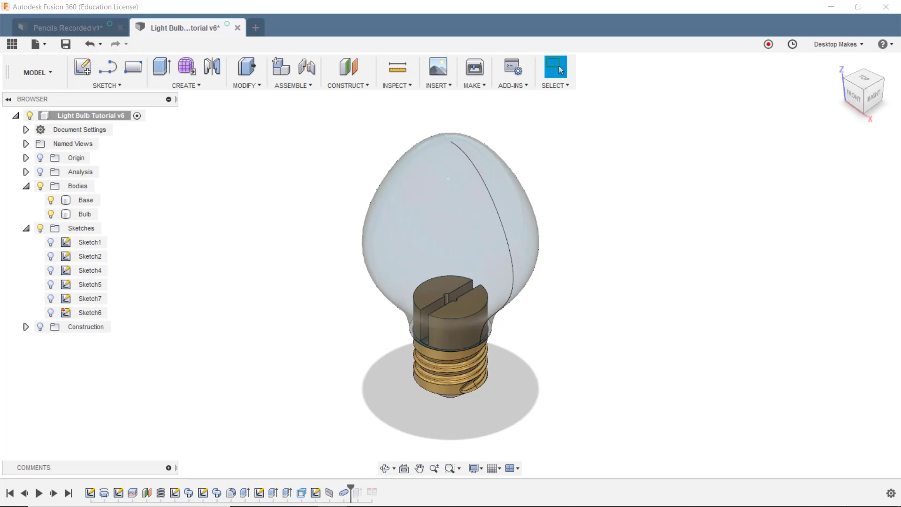
click(255, 27)
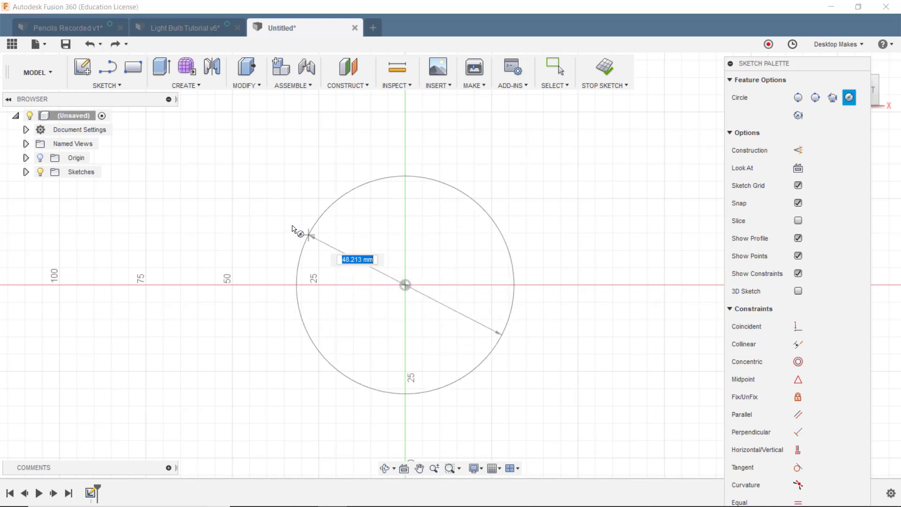
- Draw a 90 mm diameter circle at the origin and place a second circle's centre
drag(310, 236, 267, 219)
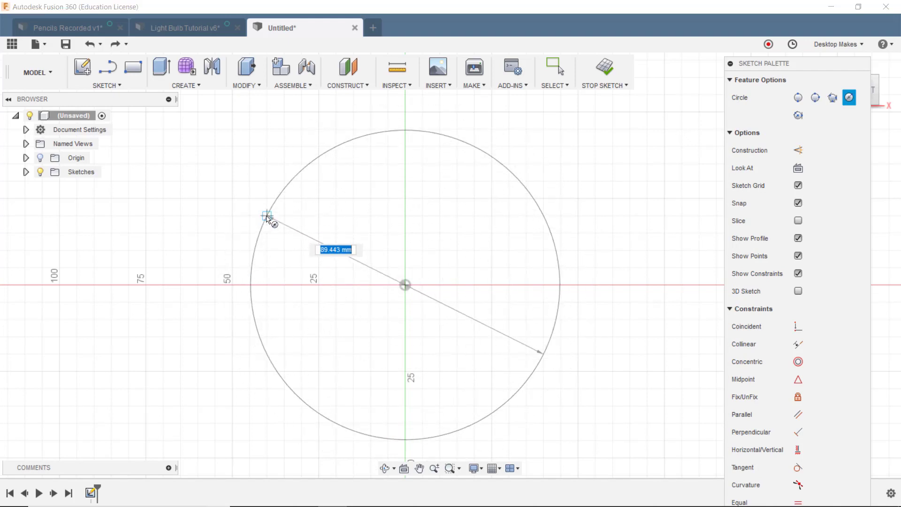
text(90)
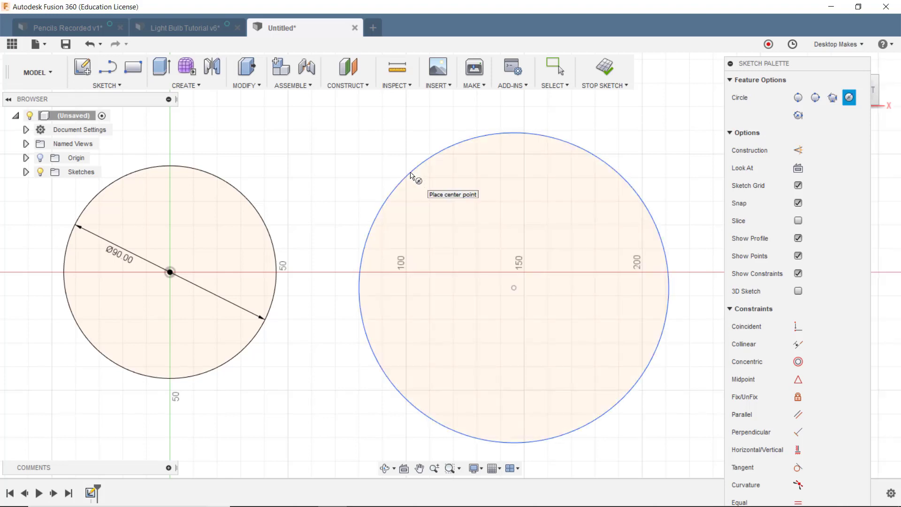
click(410, 176)
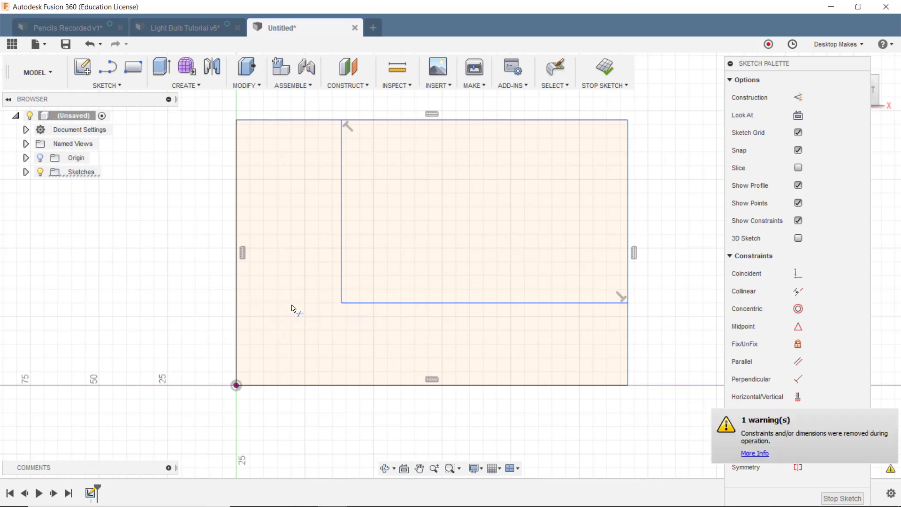
mouse_move(485, 335)
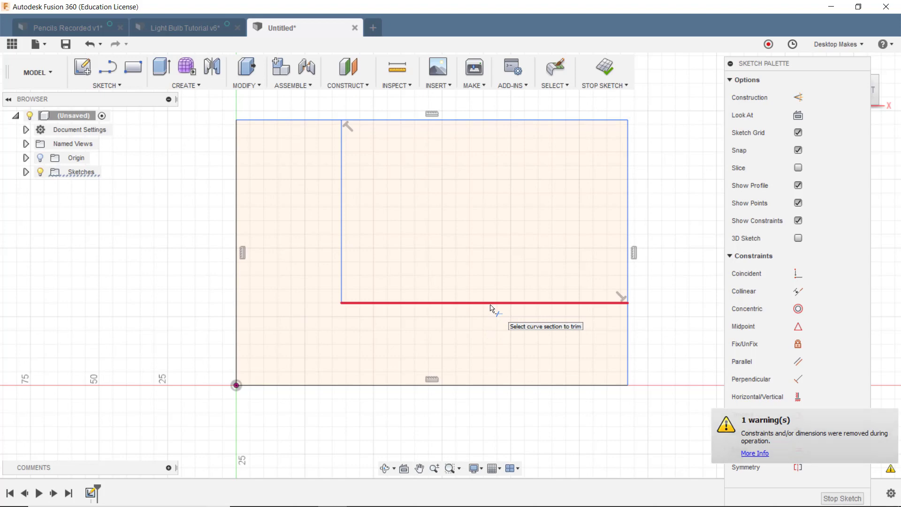
- Trim the bottom edge of the inner rectangle
click(484, 302)
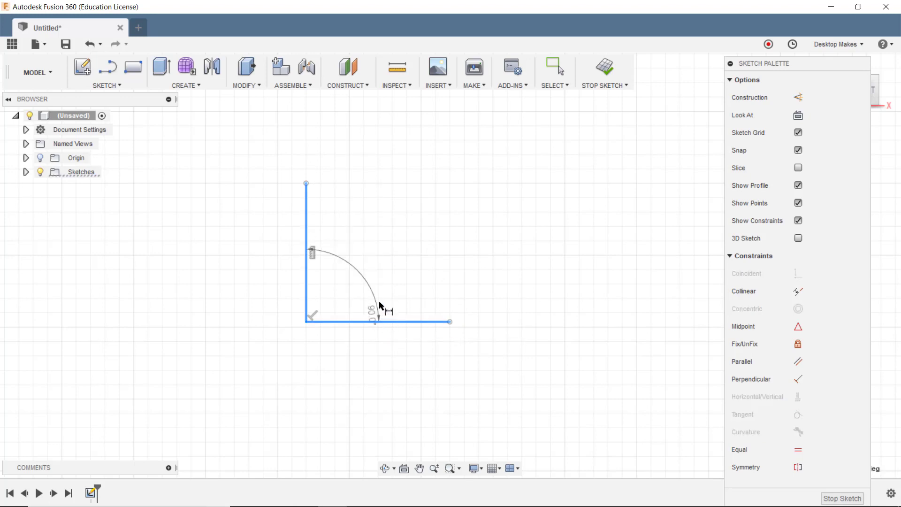
- Place the 90° angle dimension between the two perpendicular lines
click(374, 312)
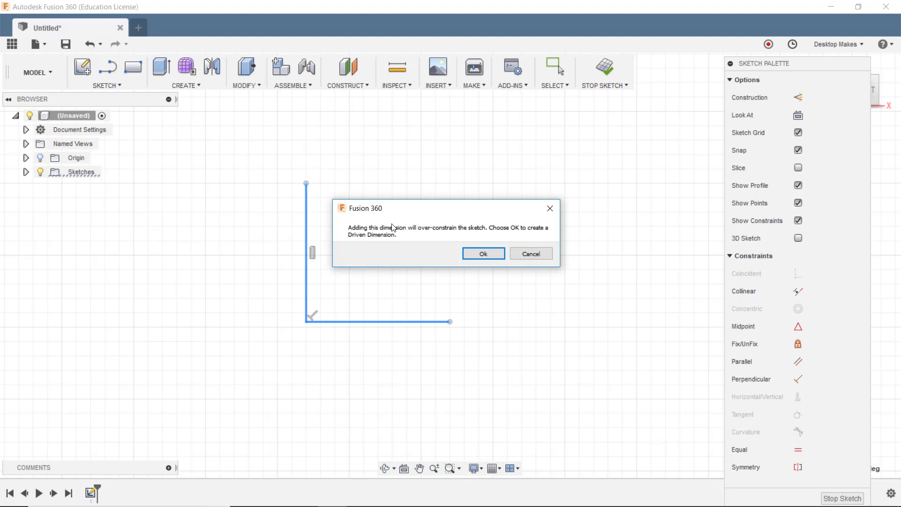
mouse_move(412, 234)
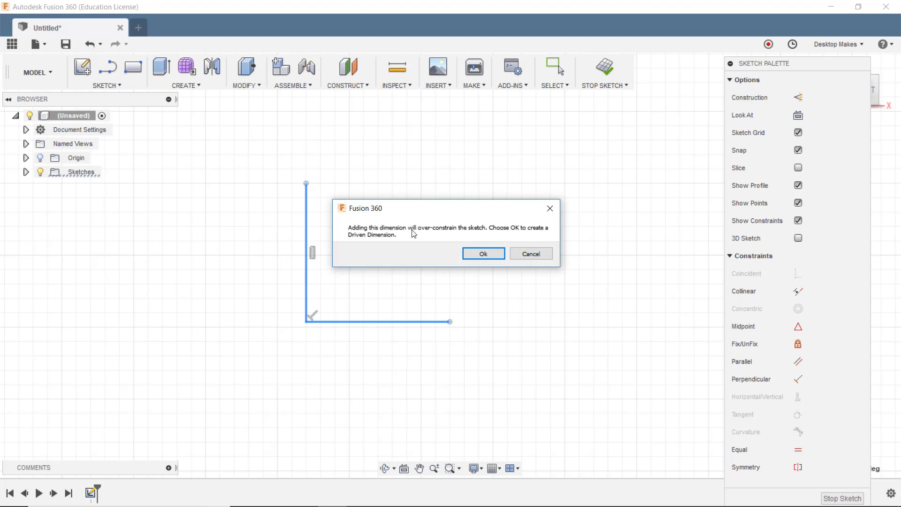
mouse_move(491, 248)
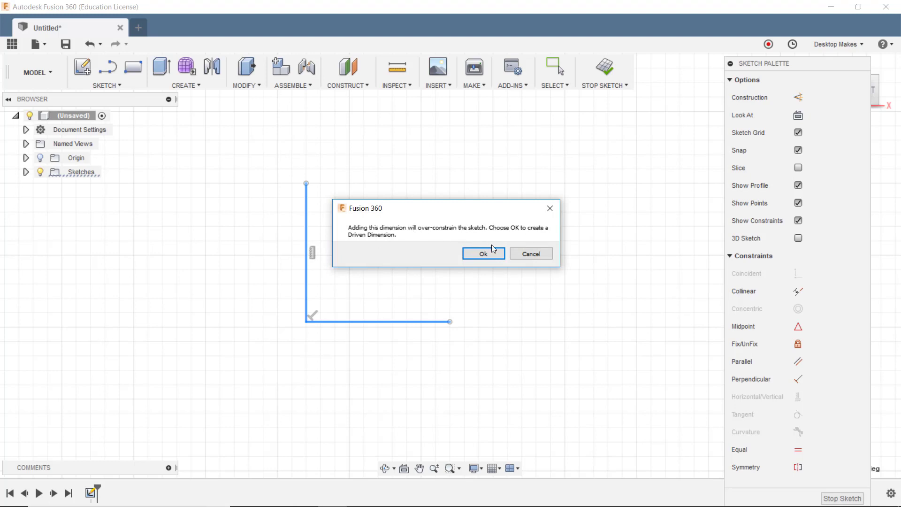
- Accept the 90° angle as a driven dimension, then select it for deletion
click(483, 253)
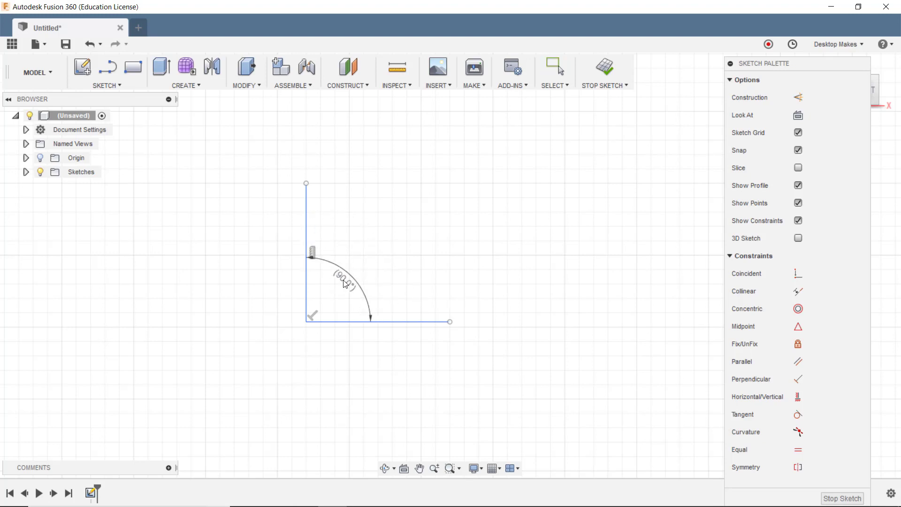
click(554, 67)
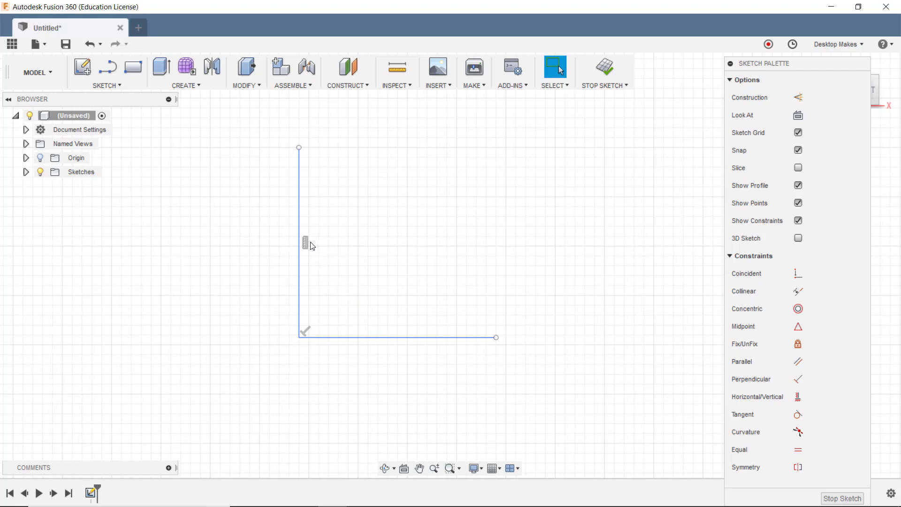
mouse_move(352, 282)
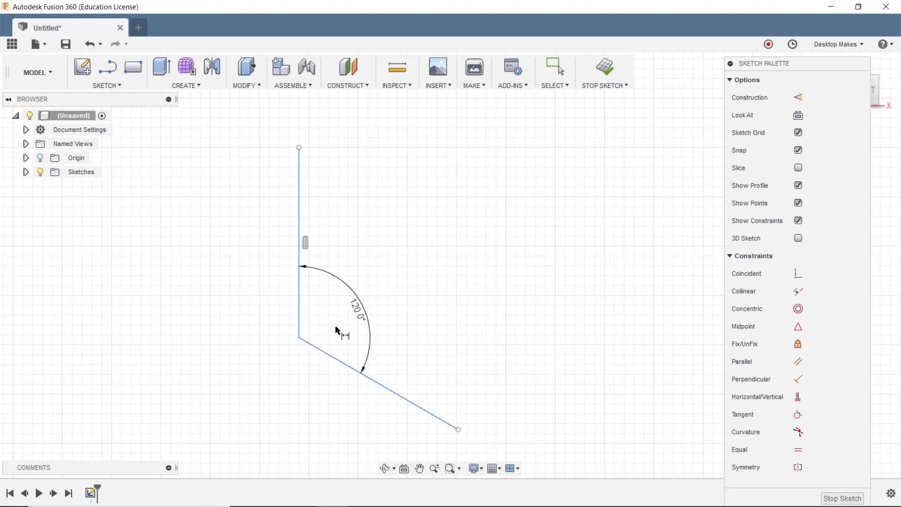
mouse_move(425, 410)
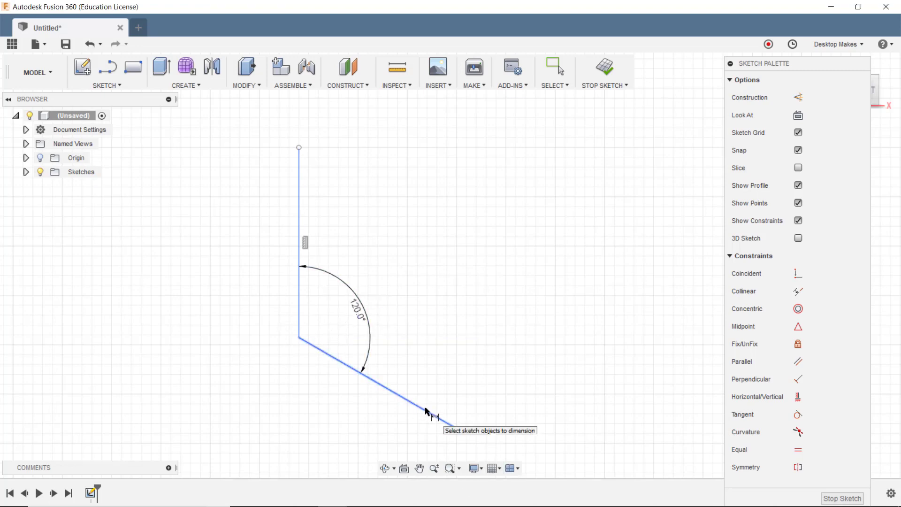
click(553, 66)
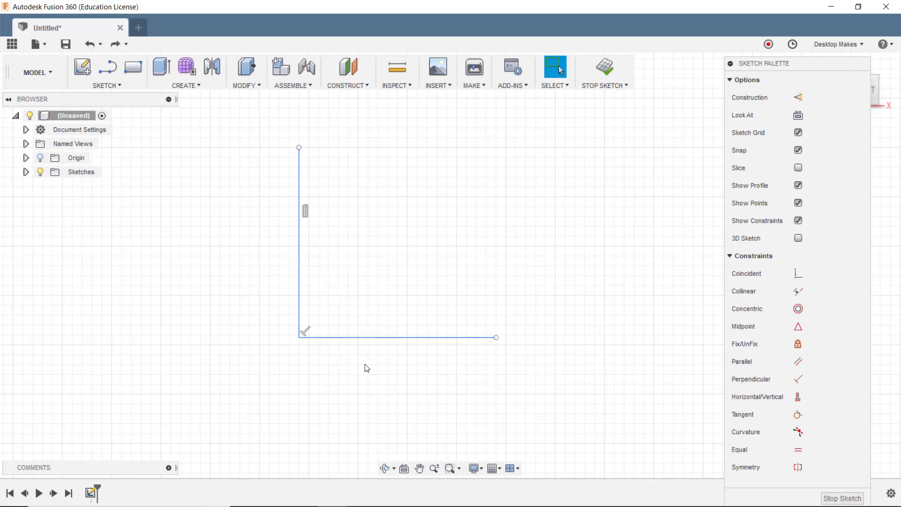
mouse_move(325, 337)
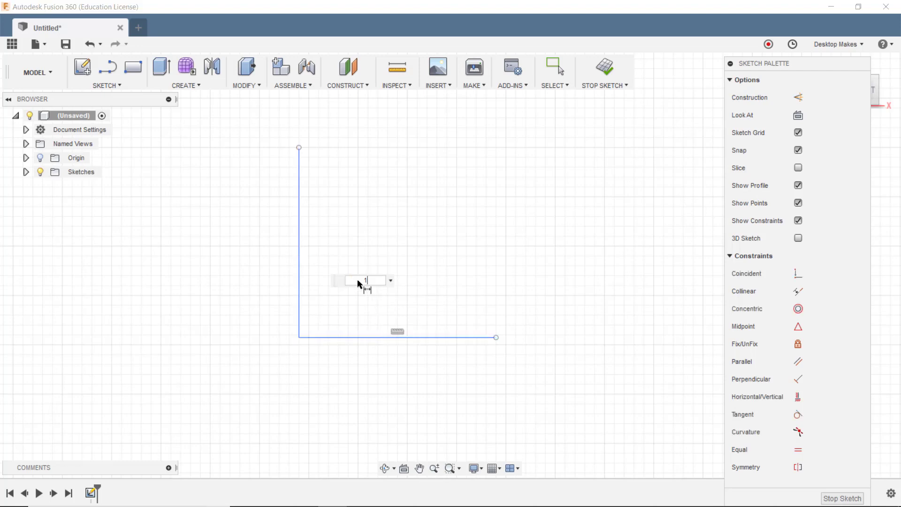
- Enter 120 as the angle between the two lines
text(120)
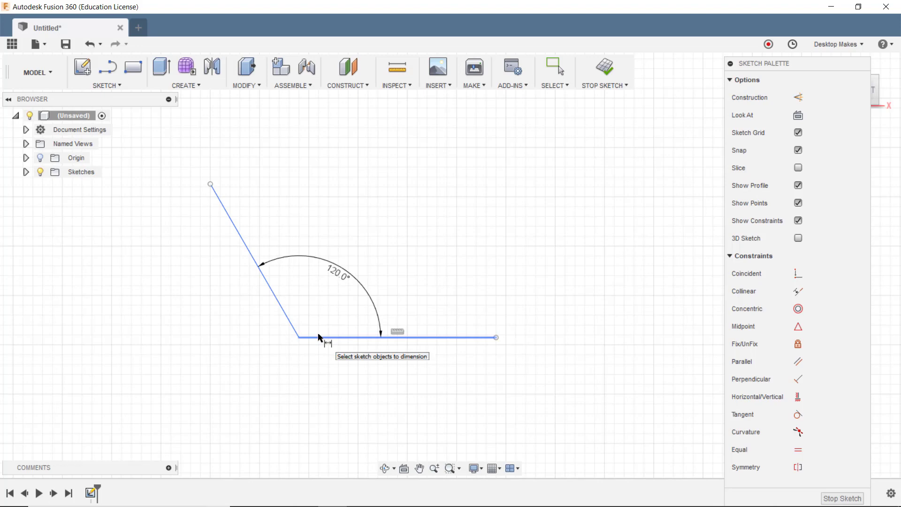
mouse_move(181, 325)
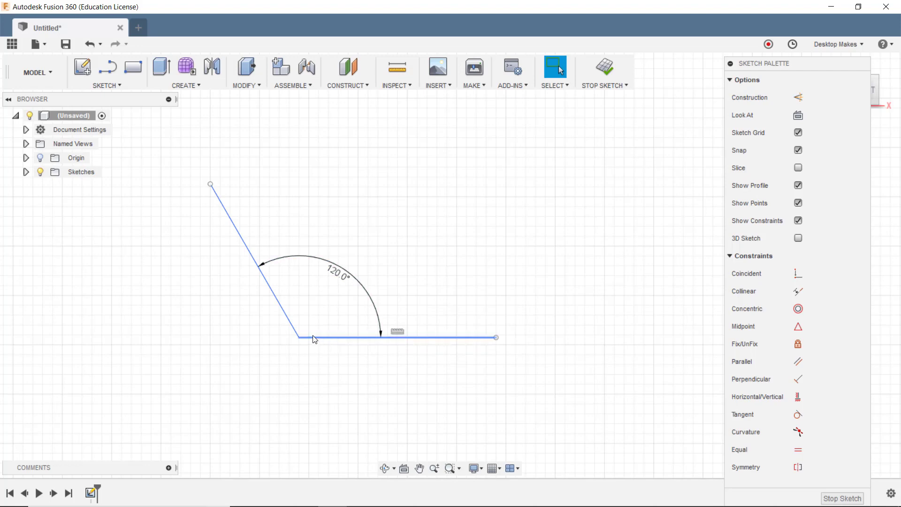
mouse_move(404, 335)
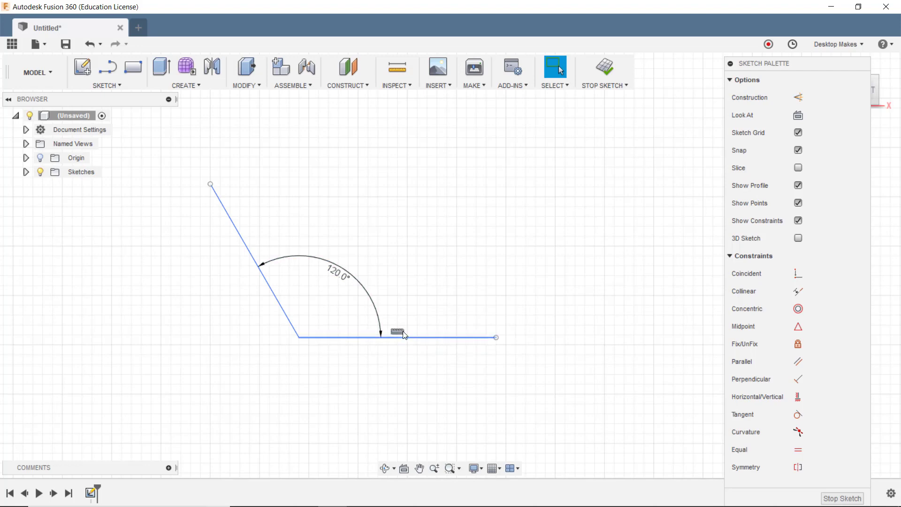